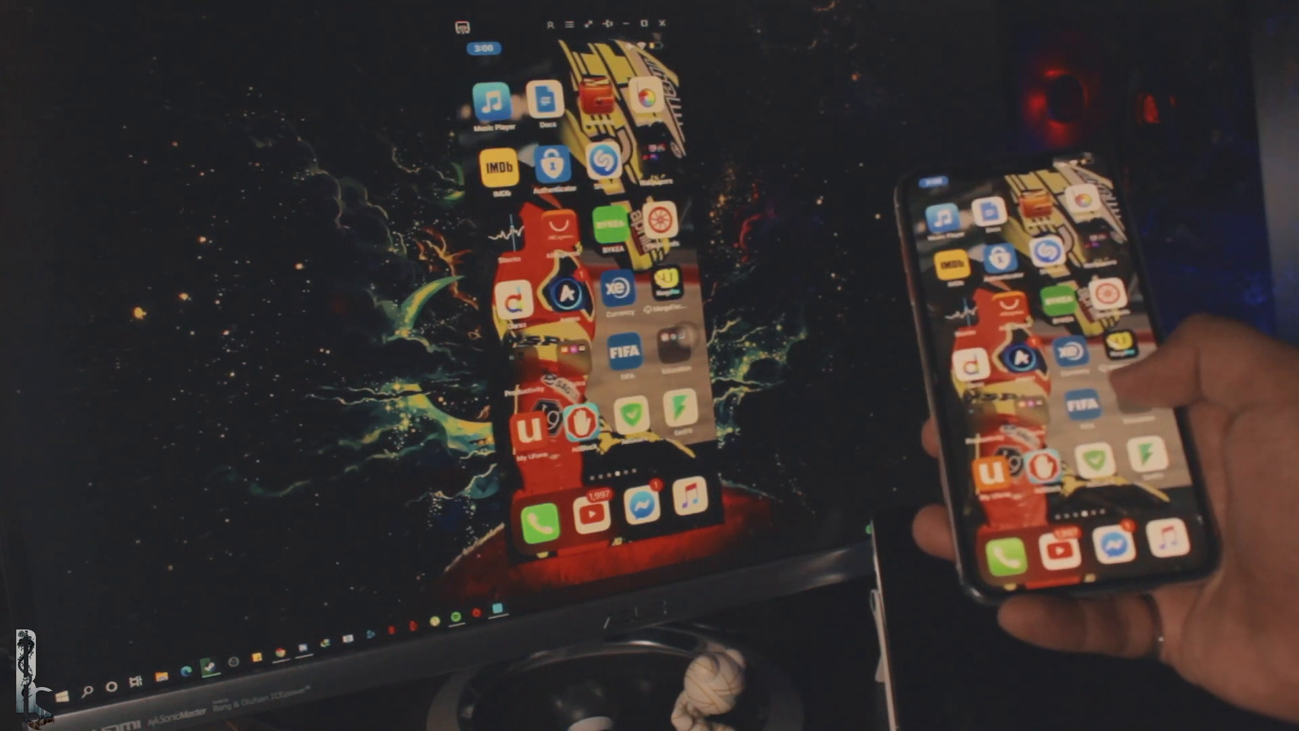
# - Reach Settings > Control Centre > Customise Controls on the iPhone
pyautogui.hscroll(-3)
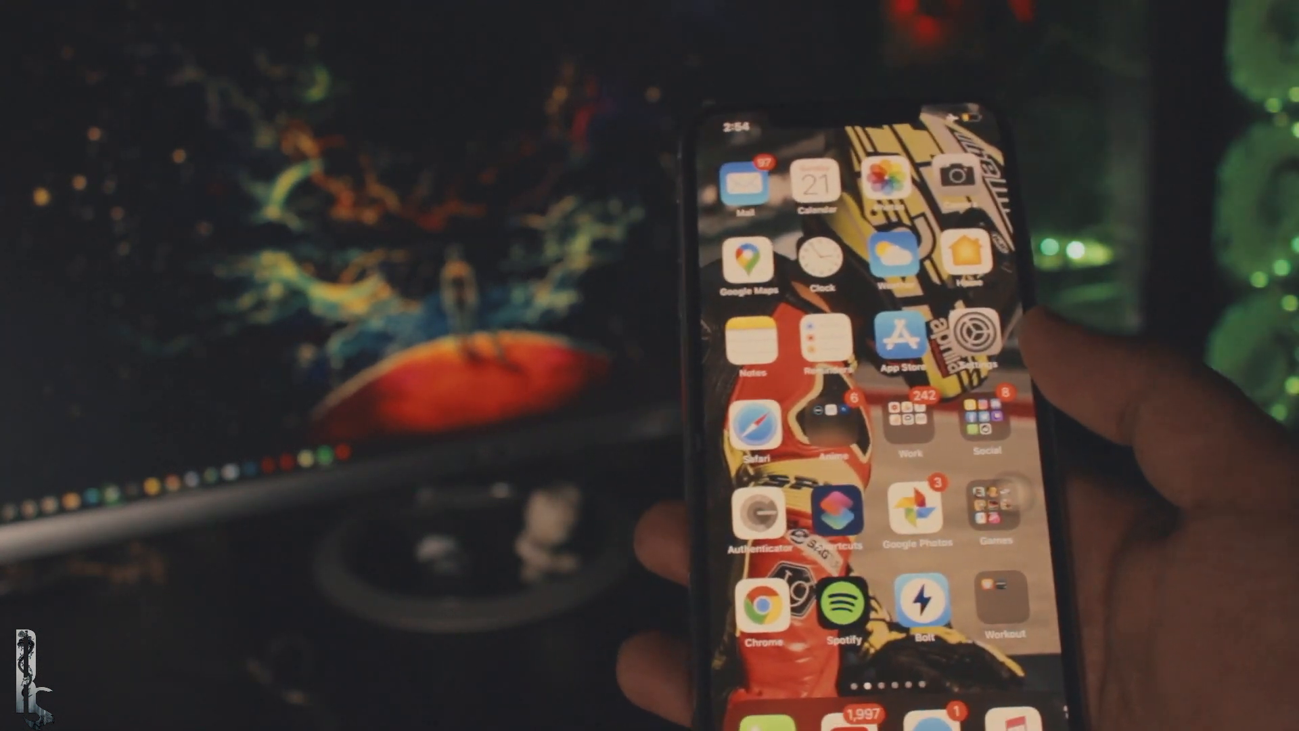
pyautogui.click(980, 349)
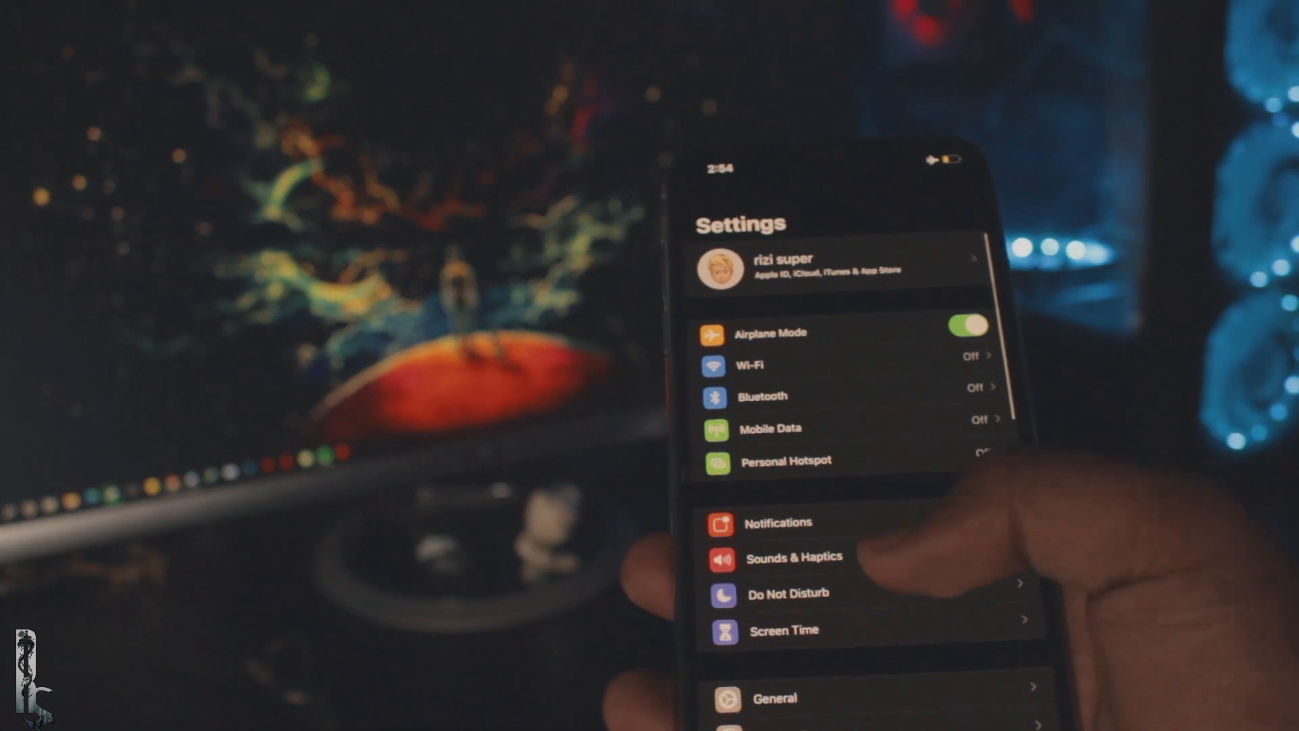
pyautogui.scroll(-3)
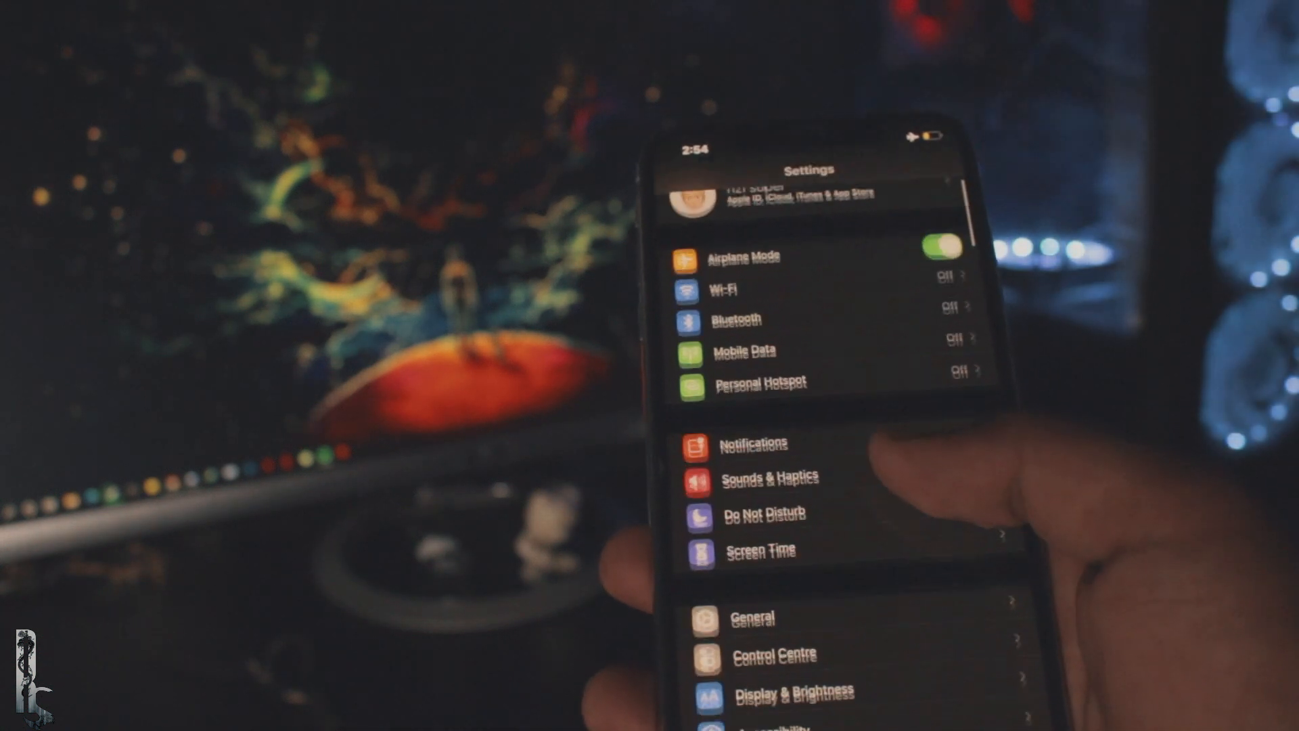
pyautogui.click(774, 654)
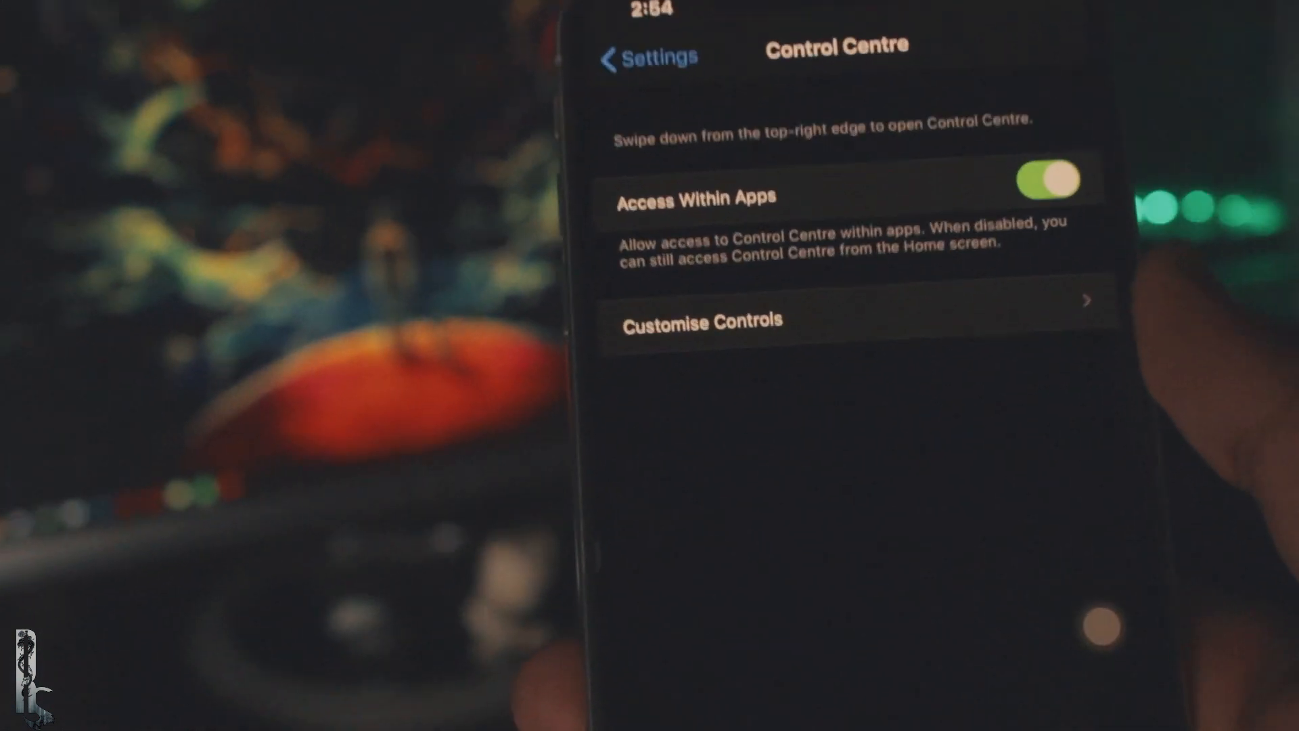
pyautogui.click(700, 322)
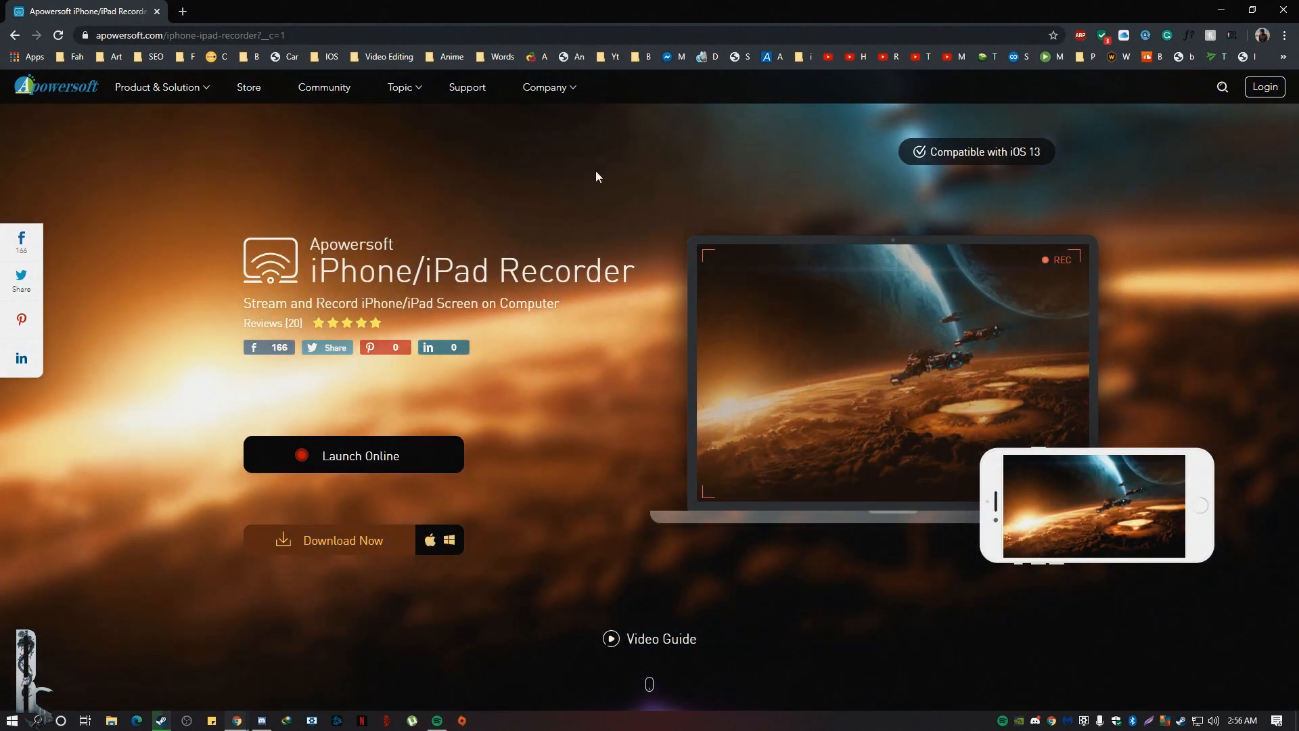
# - Load apowersoft.com/iphone-ipad-recorder and start the Download Now option
pyautogui.click(207, 35)
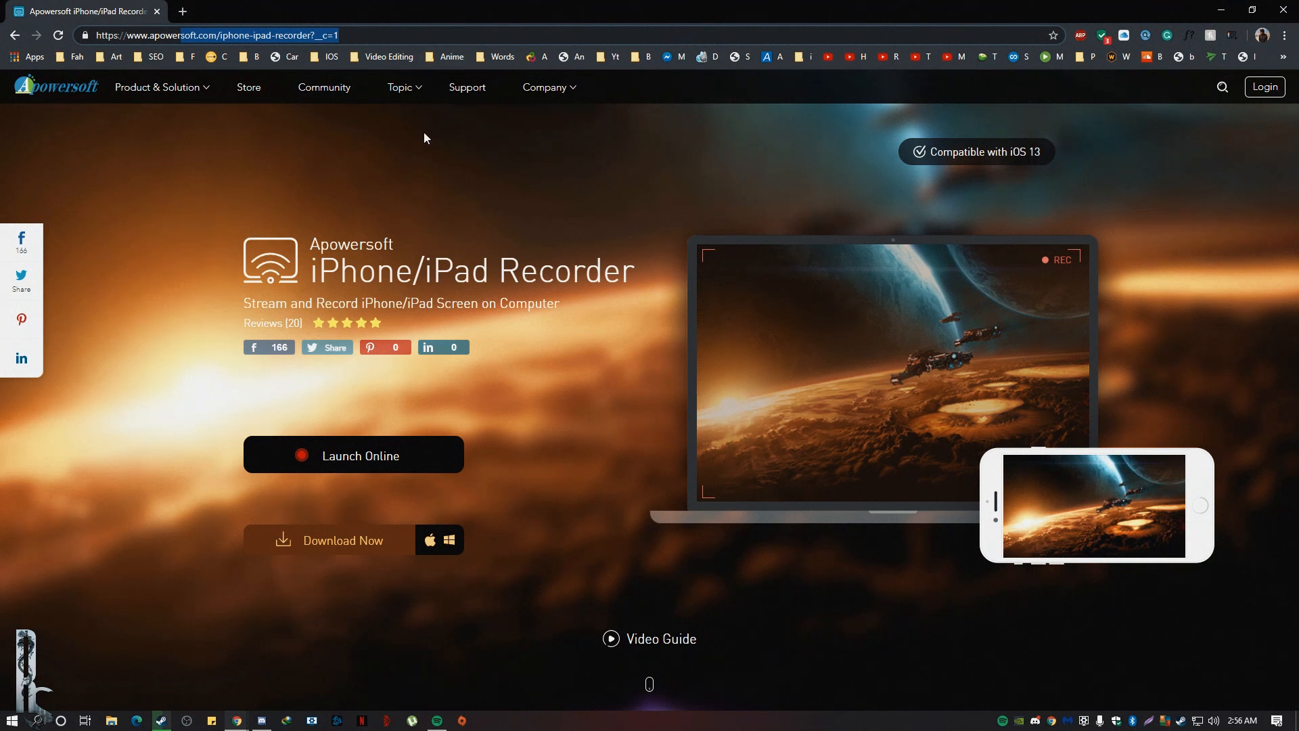
pyautogui.click(449, 540)
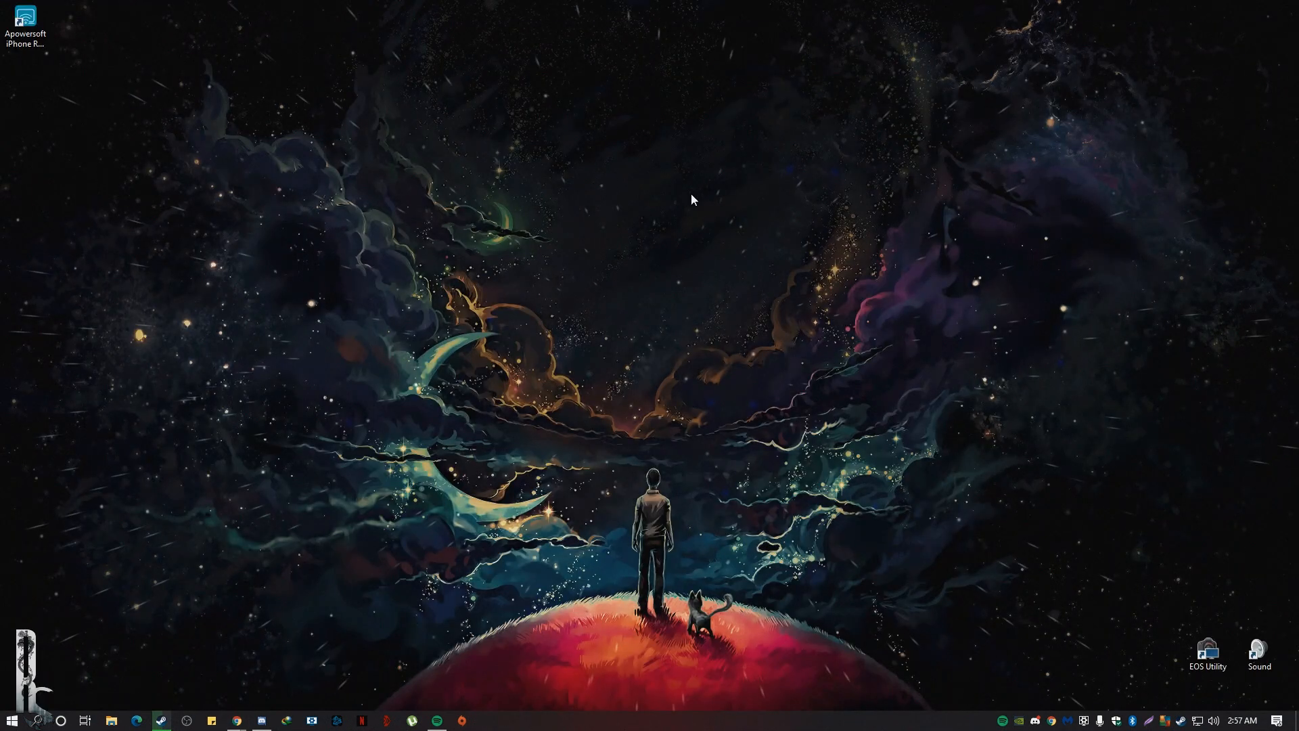
# - Drag the Apowersoft iPhone Recorder shortcut from the top-left corner to the upper middle of the desktop
pyautogui.moveTo(24, 25); pyautogui.dragTo(546, 364)
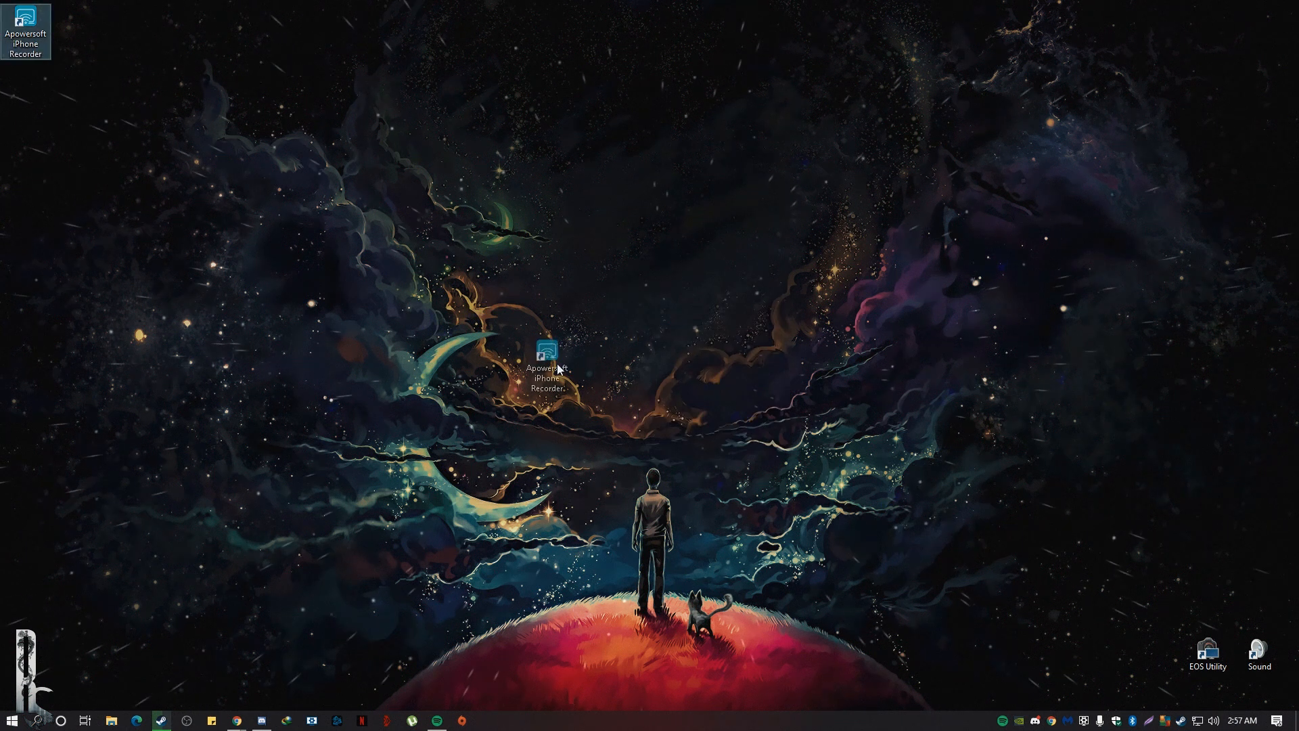
pyautogui.moveTo(546, 368); pyautogui.dragTo(694, 319)
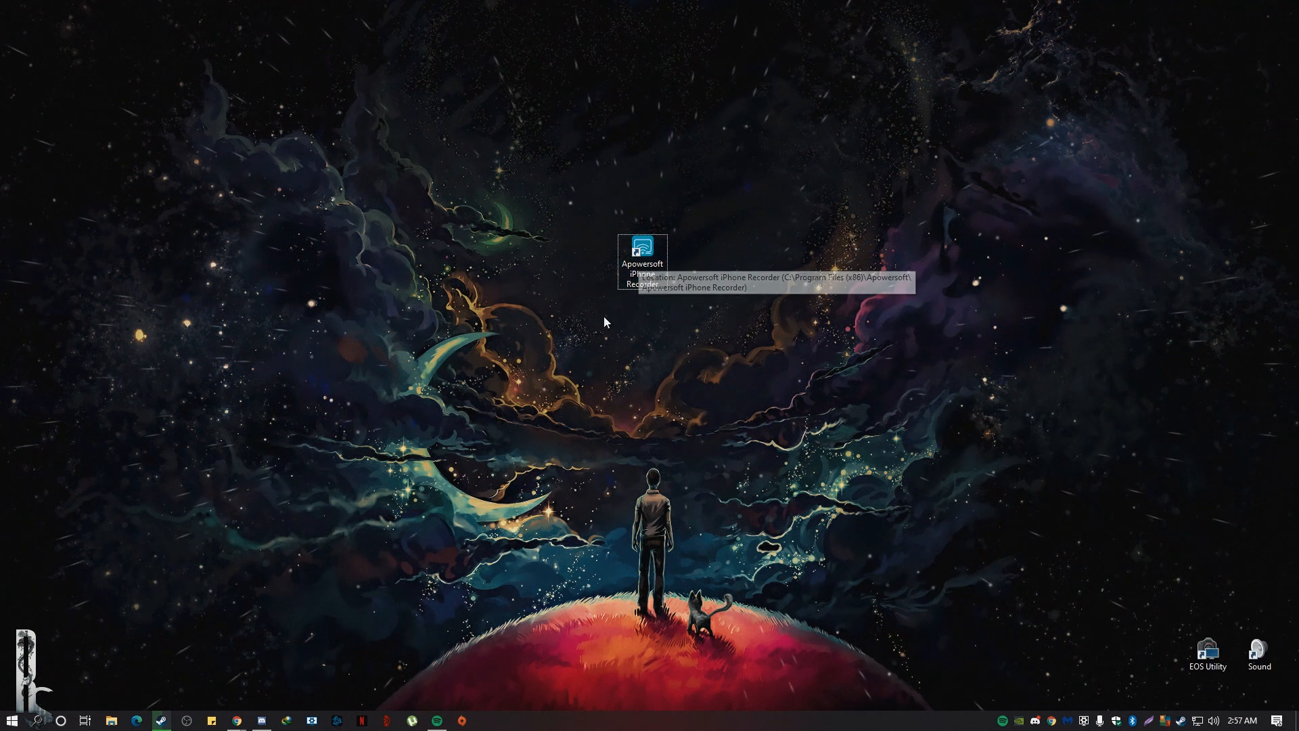
# - Run the Apowersoft iPhone Recorder shortcut as administrator and approve the User Account Control prompt
pyautogui.rightClick(642, 261)
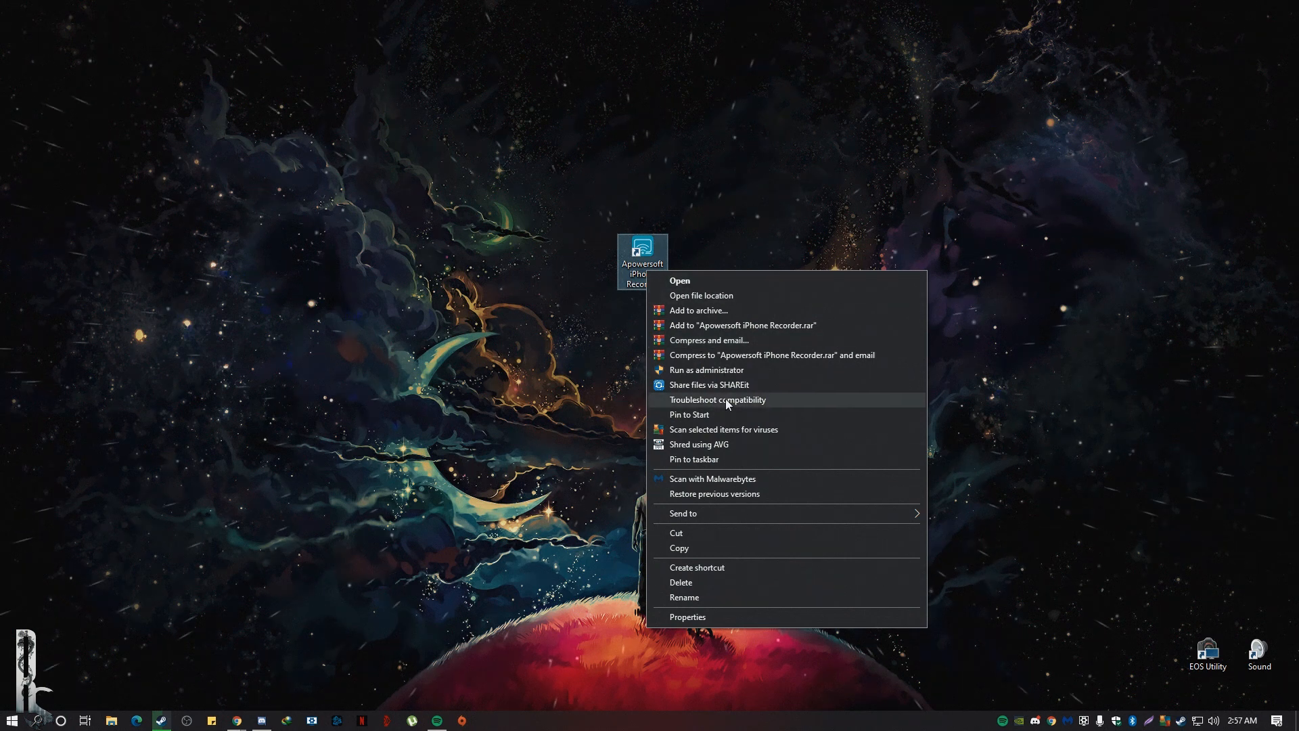
pyautogui.click(705, 370)
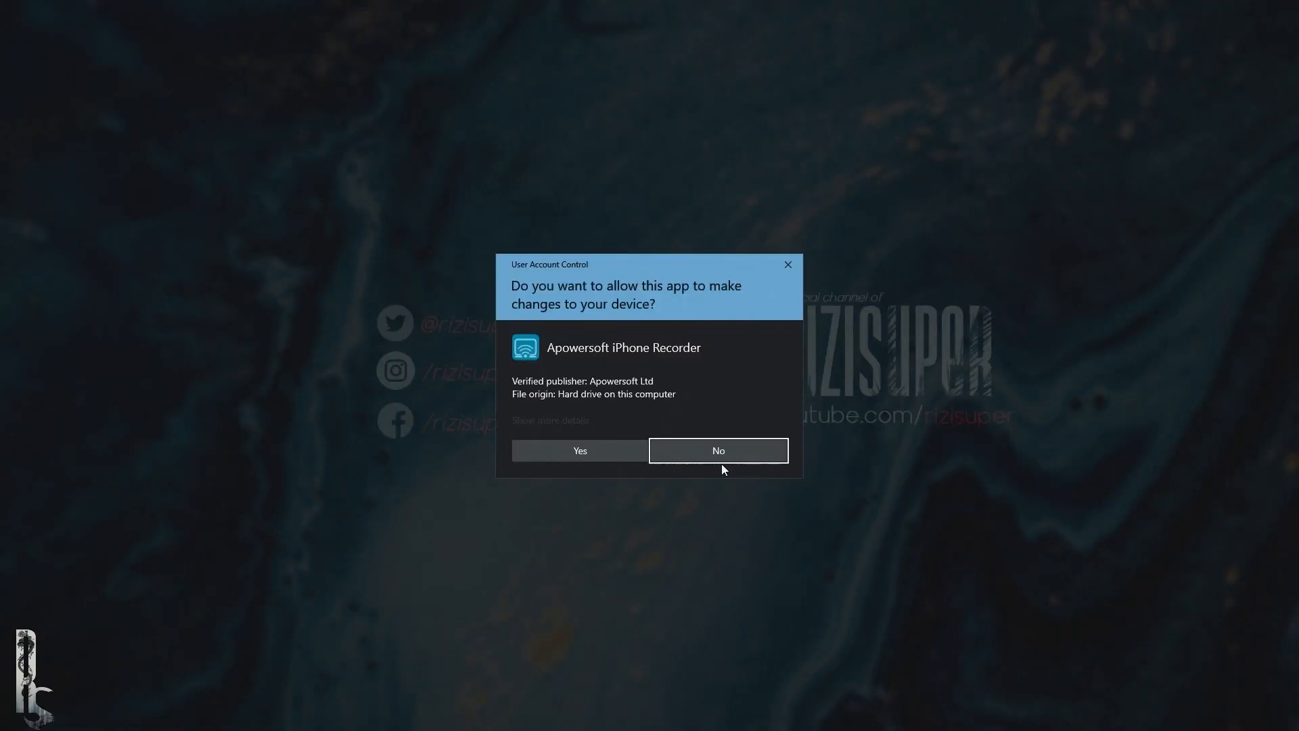
pyautogui.moveTo(585, 468)
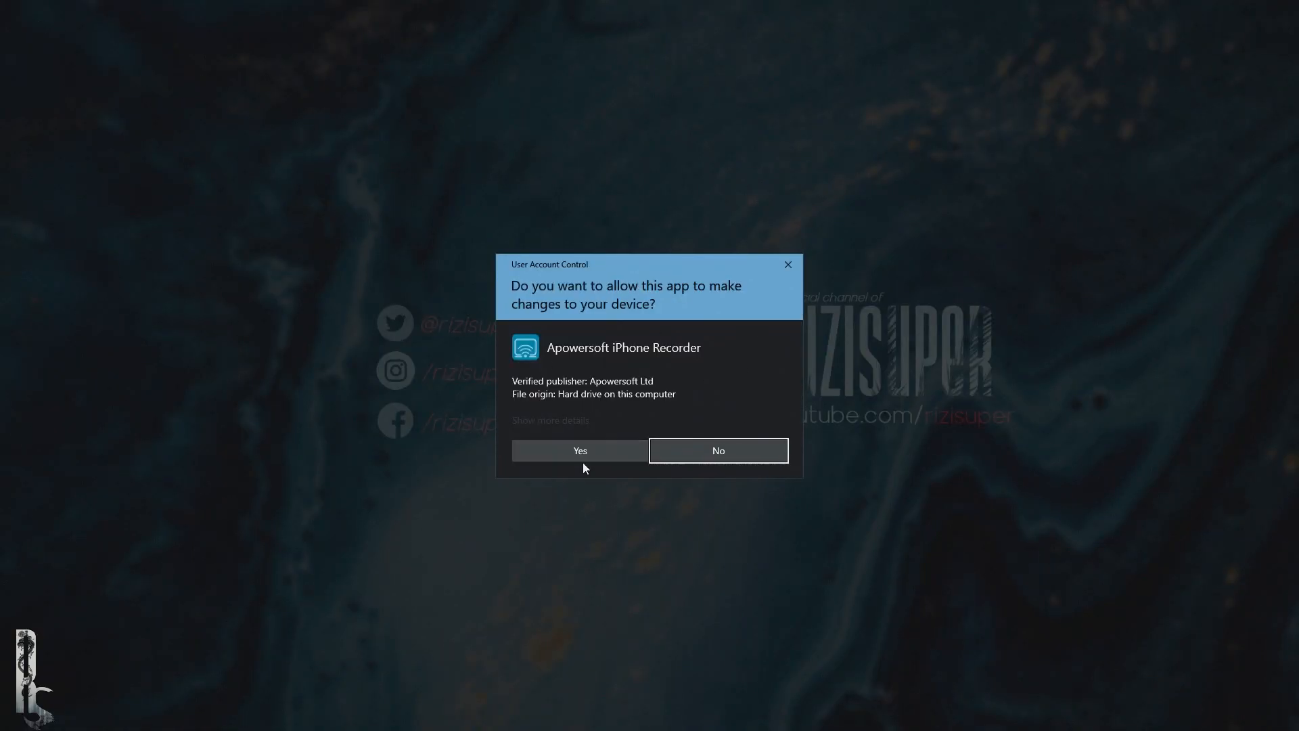
pyautogui.click(718, 450)
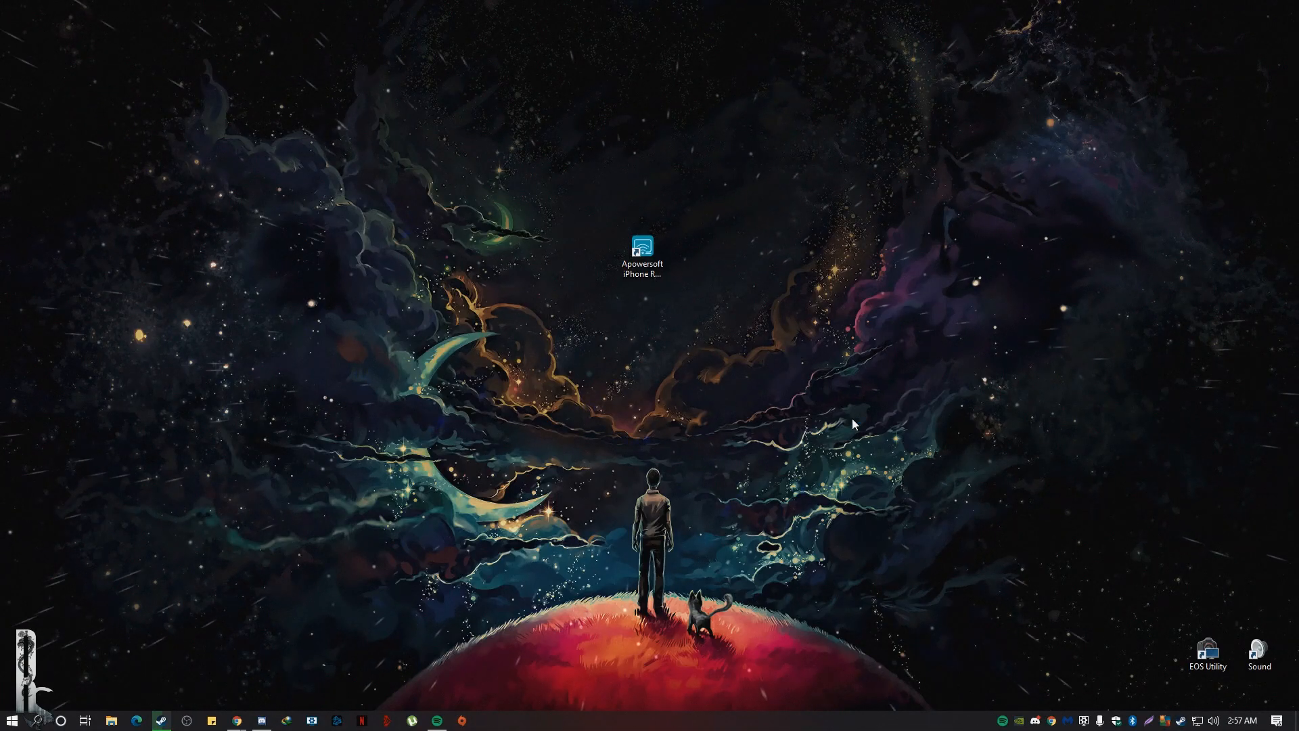
# - Launch the recorder and choose Evaluate in the 'You have not purchased VIP account yet!' window
pyautogui.doubleClick(642, 253)
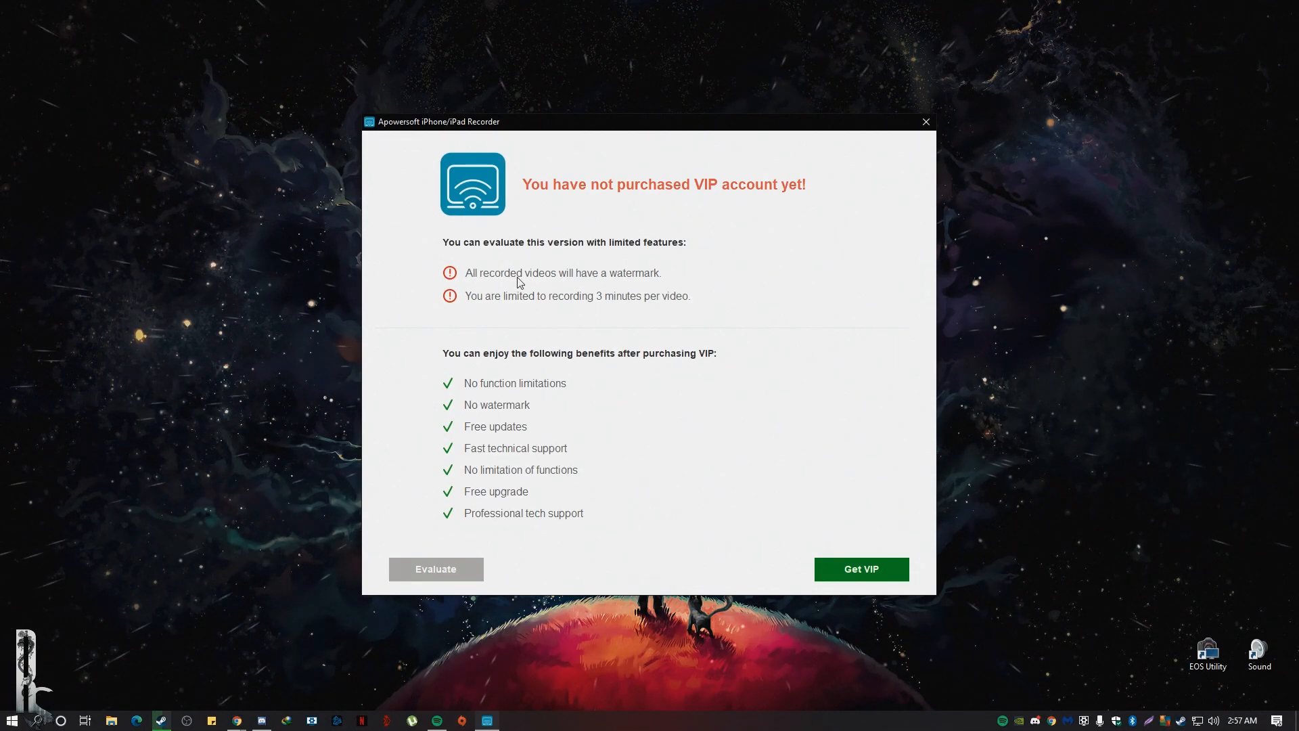
pyautogui.moveTo(585, 528)
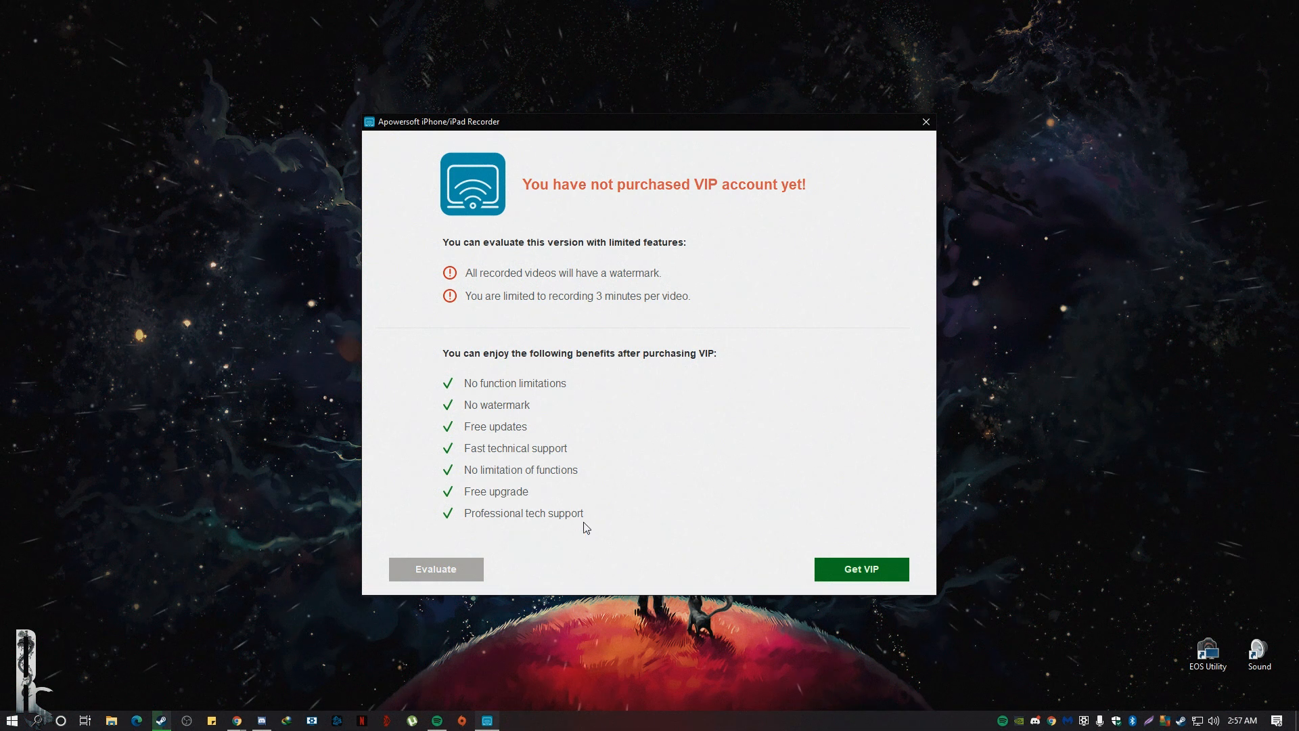
pyautogui.click(435, 570)
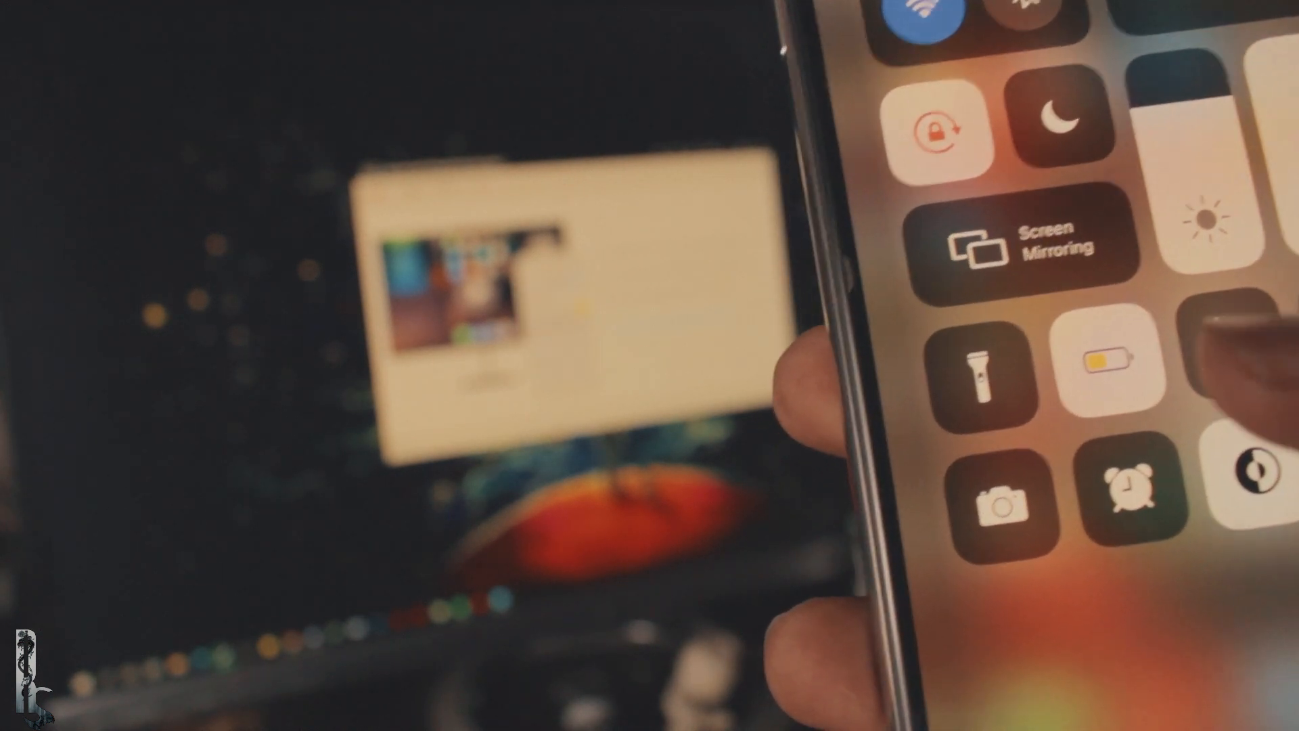
# - Select the Apowersoft recorder under Screen Mirroring to cast the iPhone screen to the PC
pyautogui.click(1028, 246)
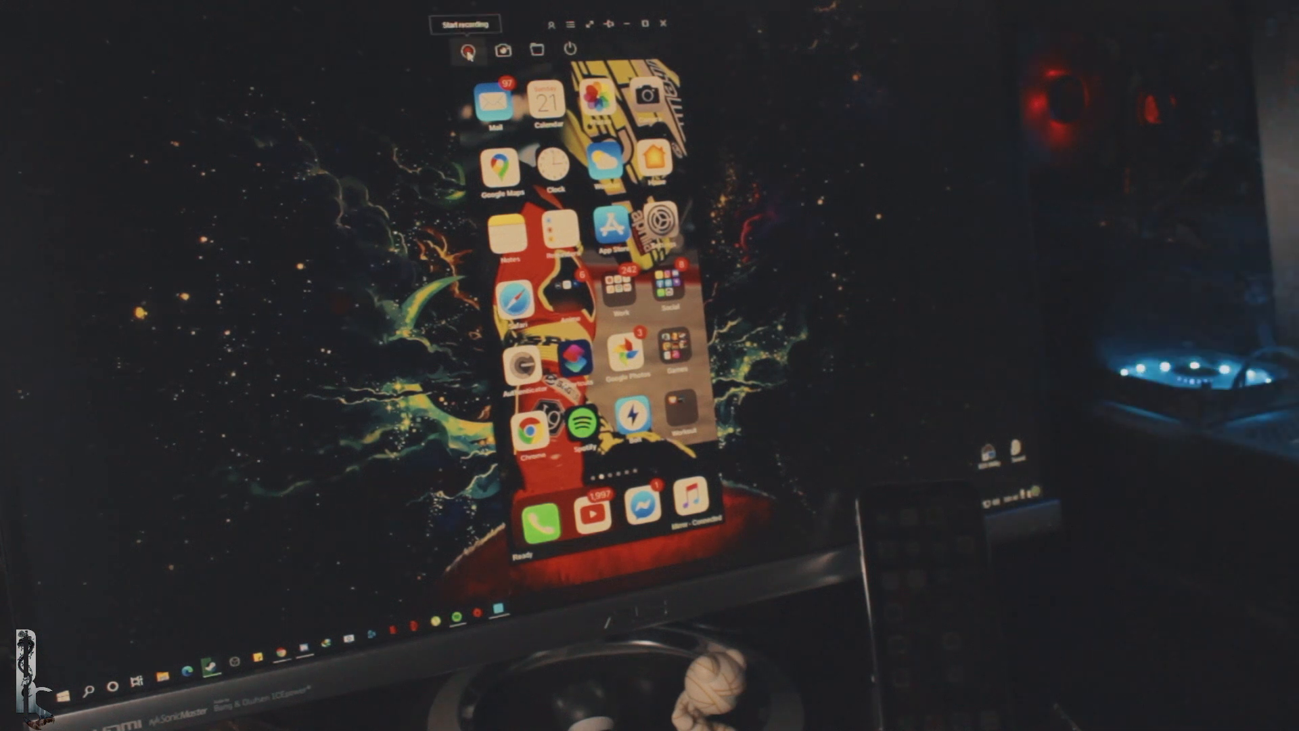
# - Browse Photos Recents on the mirrored iPhone and view a motorcycle photo full screen
pyautogui.click(466, 50)
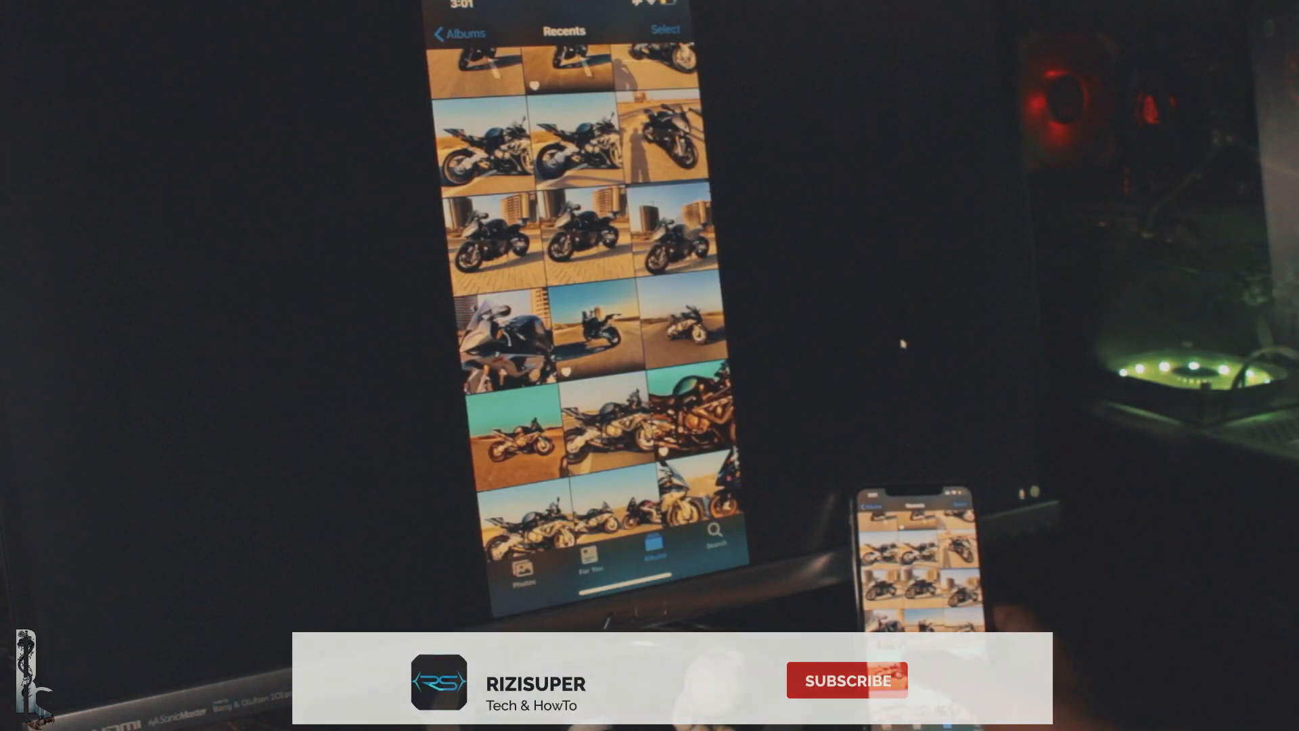
pyautogui.click(846, 681)
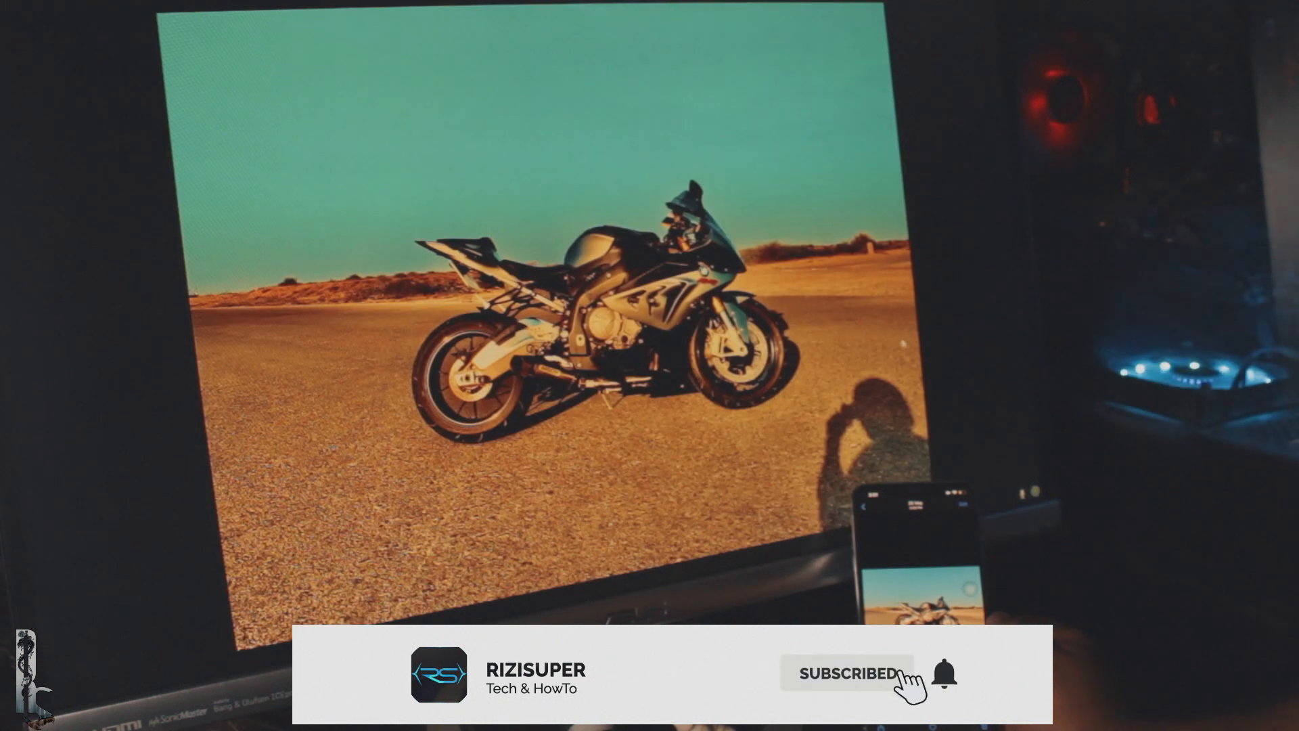